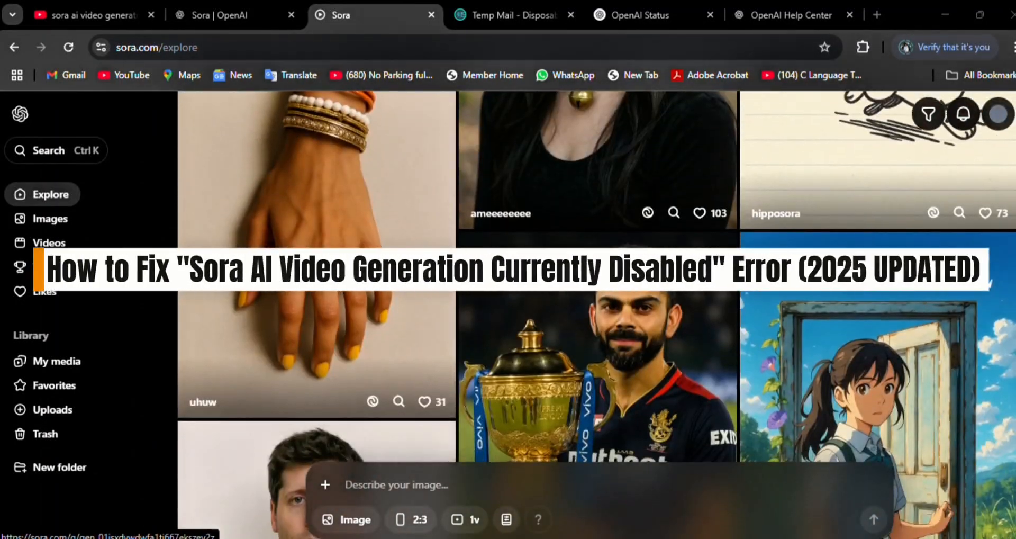
# - Filter the Sora explore feed to Videos, browse it, then switch to the OpenAI Status page
pyautogui.scroll(-3)
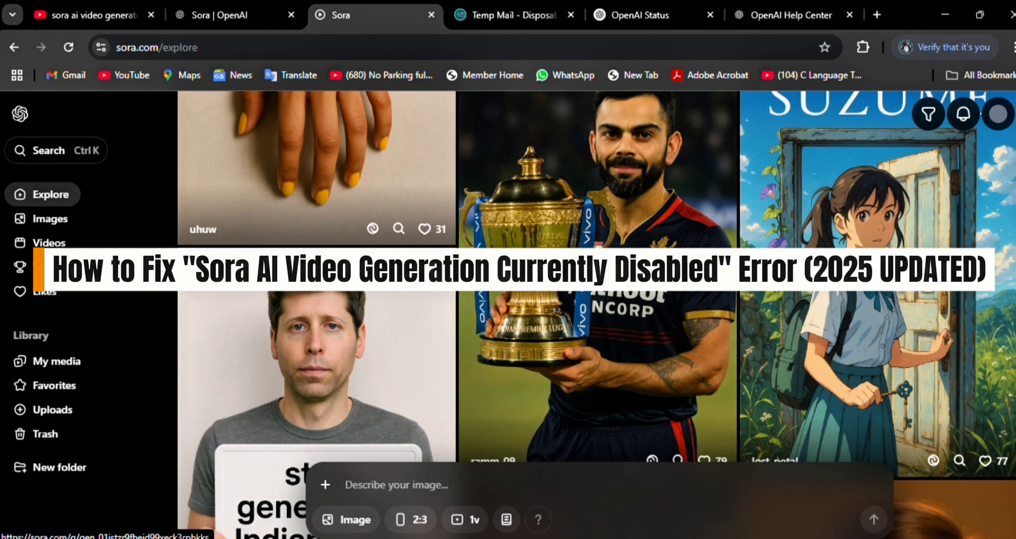
pyautogui.click(47, 243)
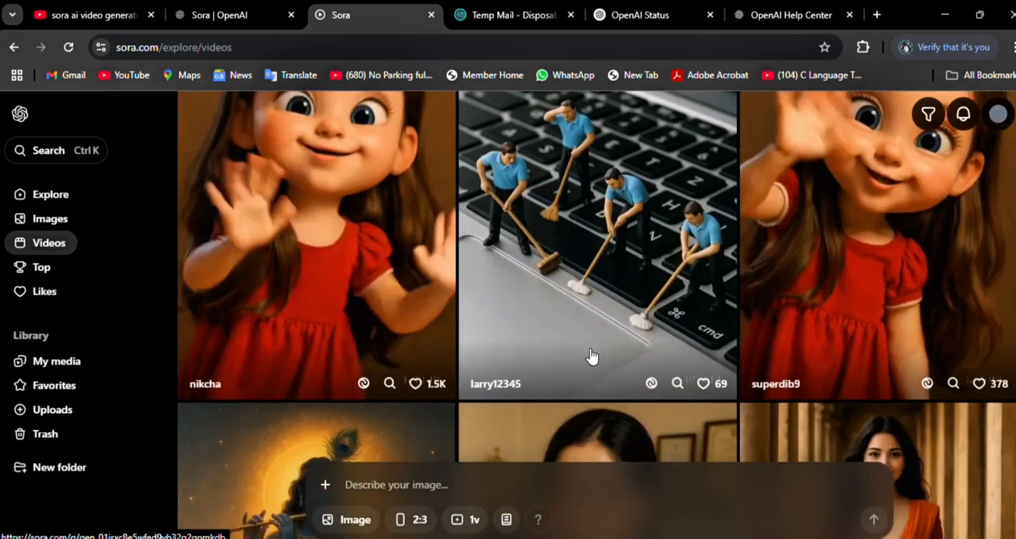
pyautogui.scroll(-3)
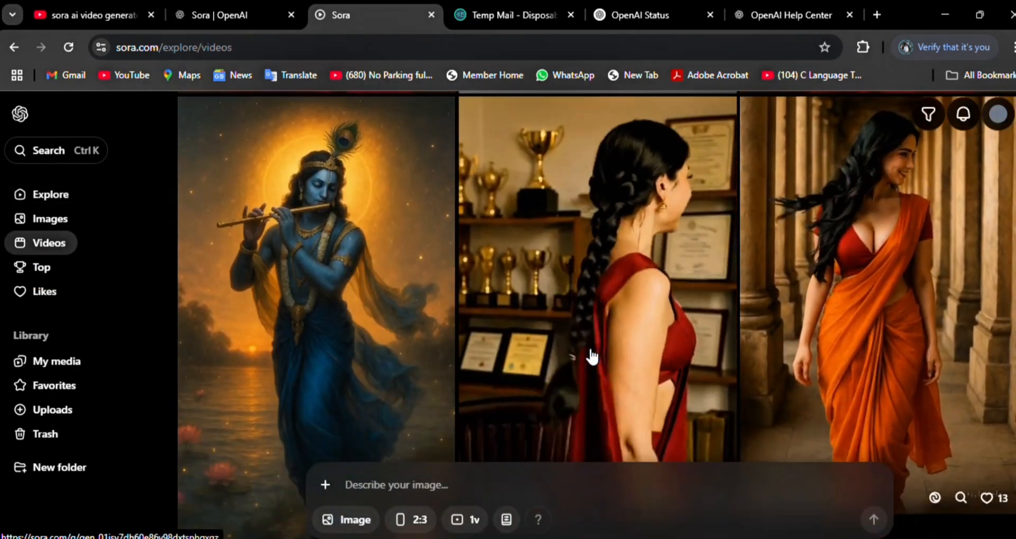
pyautogui.scroll(-3)
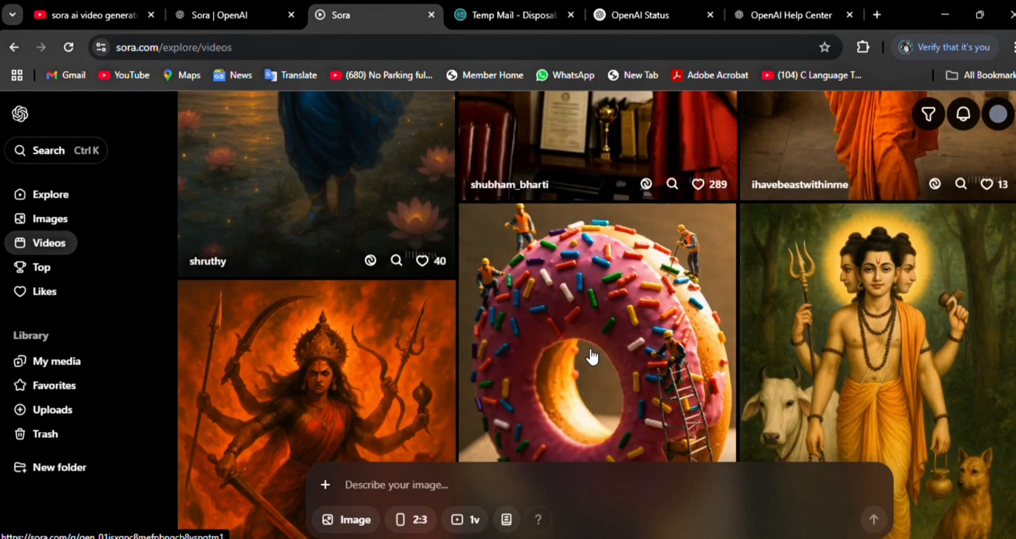
pyautogui.scroll(-3)
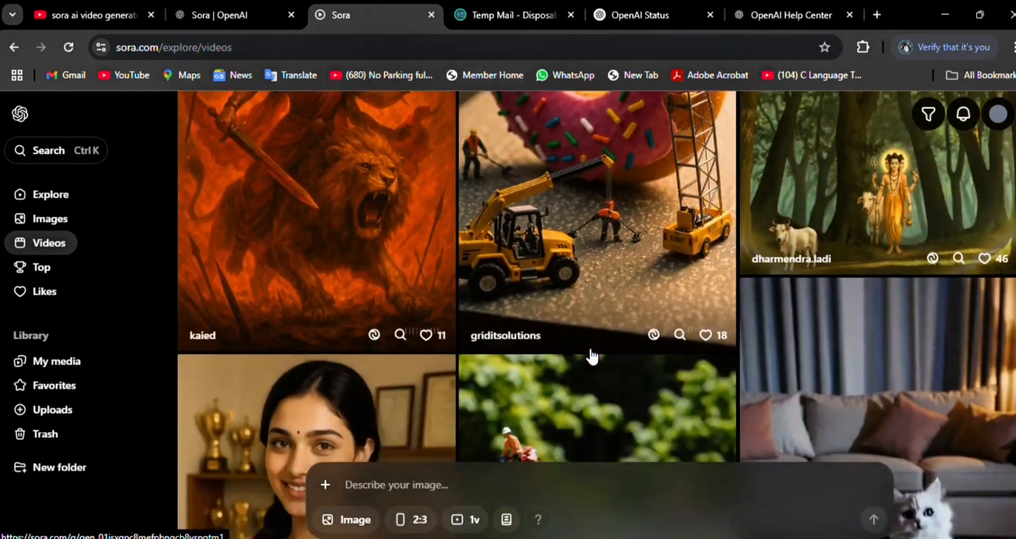
pyautogui.scroll(3)
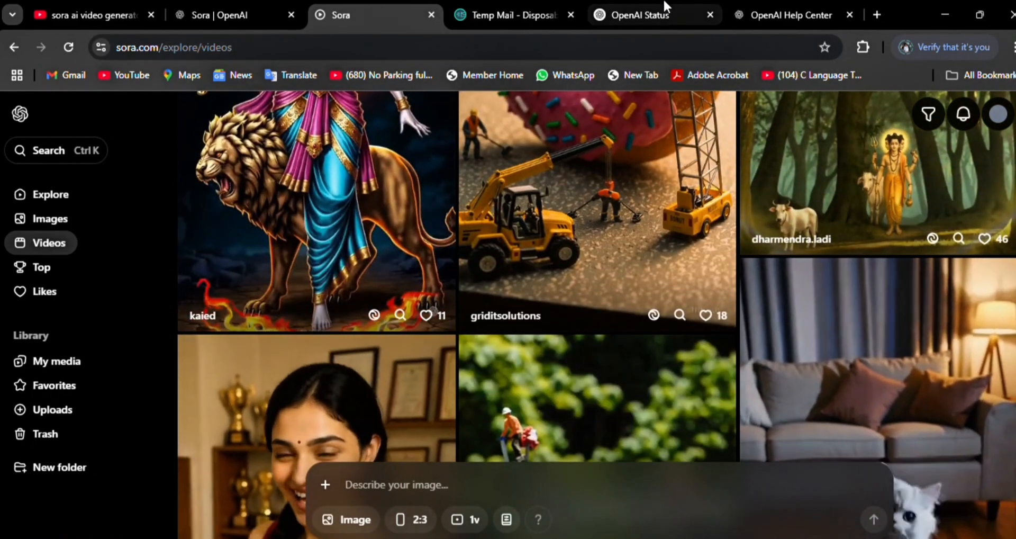
pyautogui.click(638, 14)
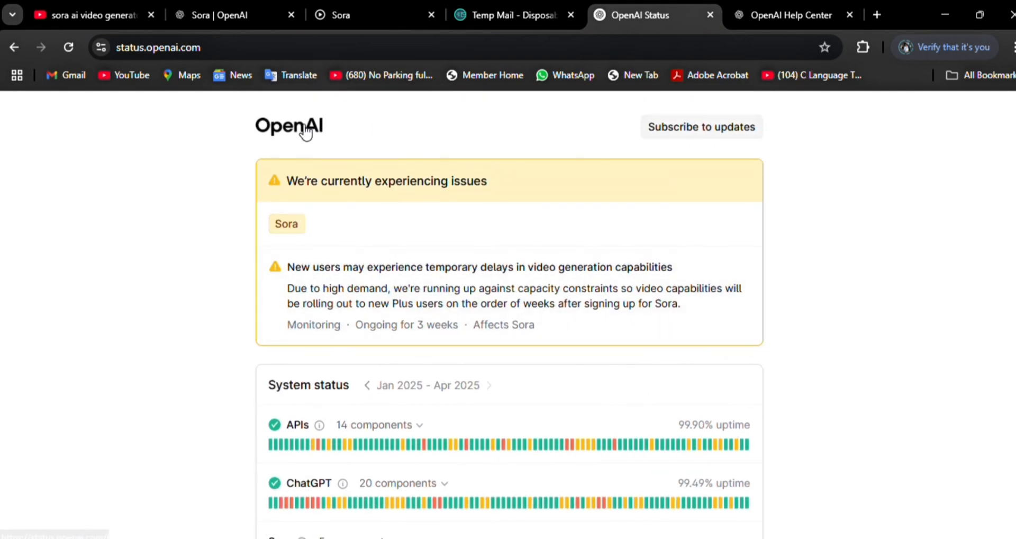
# - Expand Sora's five components to see Video generation degraded, then return to the Sora feed
pyautogui.scroll(-3)
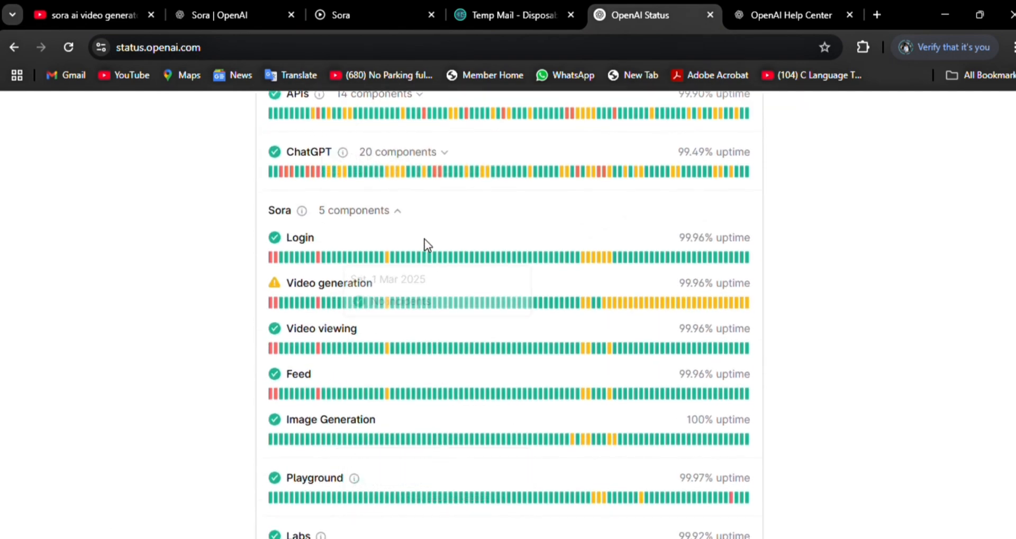
pyautogui.moveTo(255, 309)
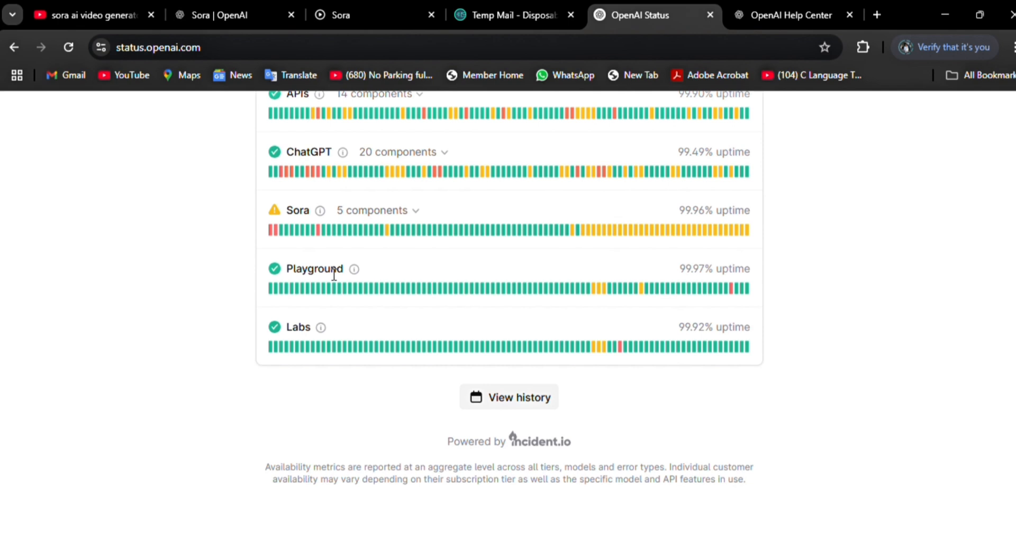
pyautogui.click(372, 209)
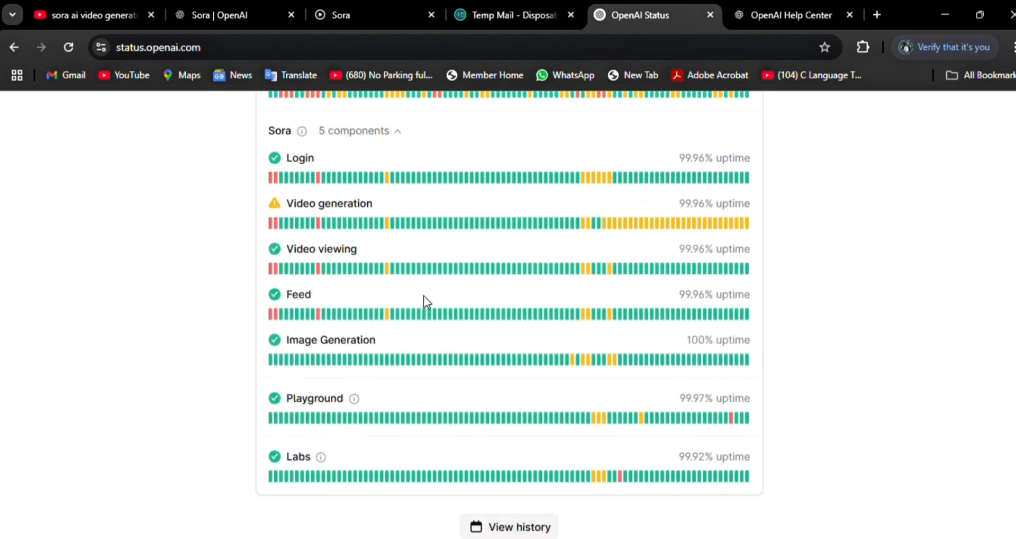
pyautogui.scroll(-3)
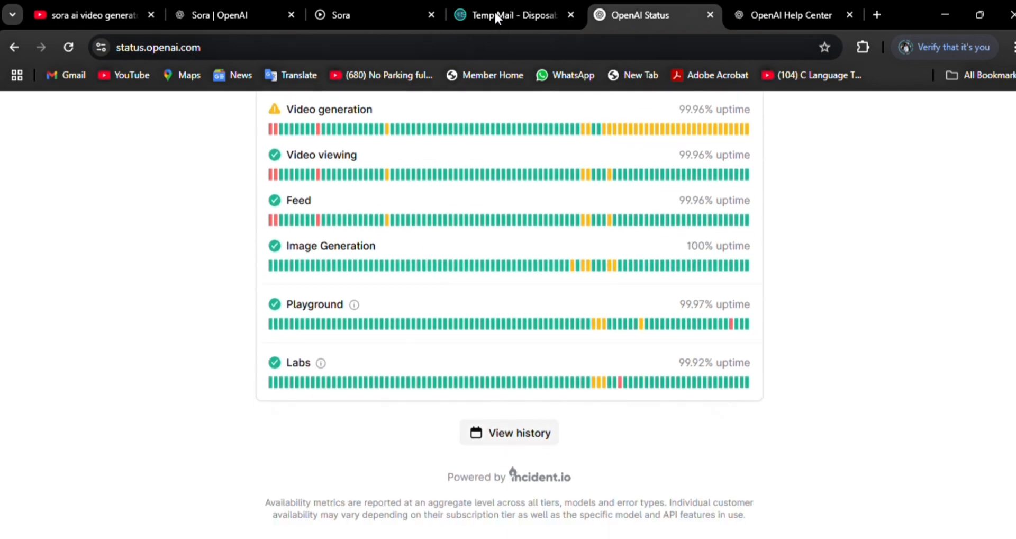
pyautogui.click(340, 15)
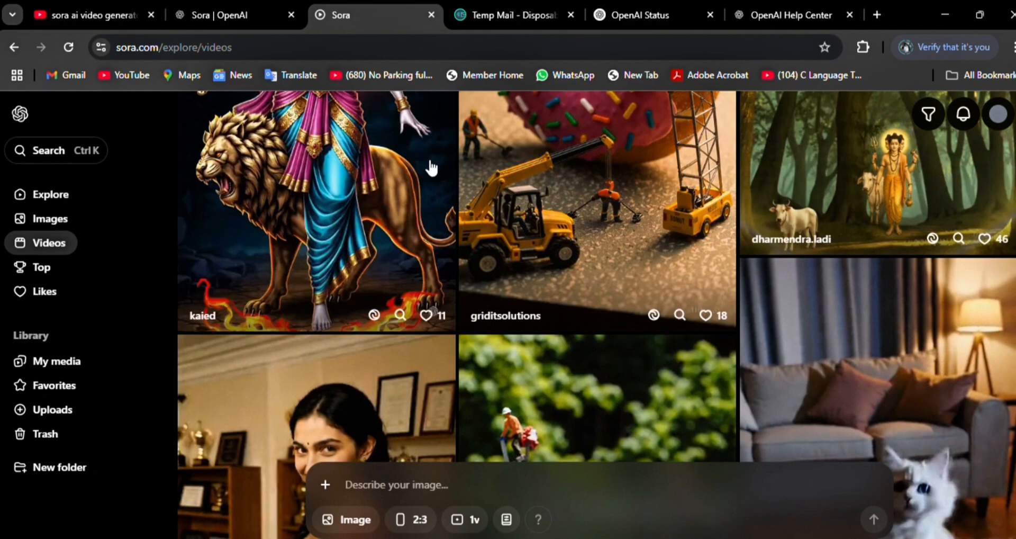
# - Browse further down the Sora video feed, then switch to the OpenAI Help Center
pyautogui.scroll(-3)
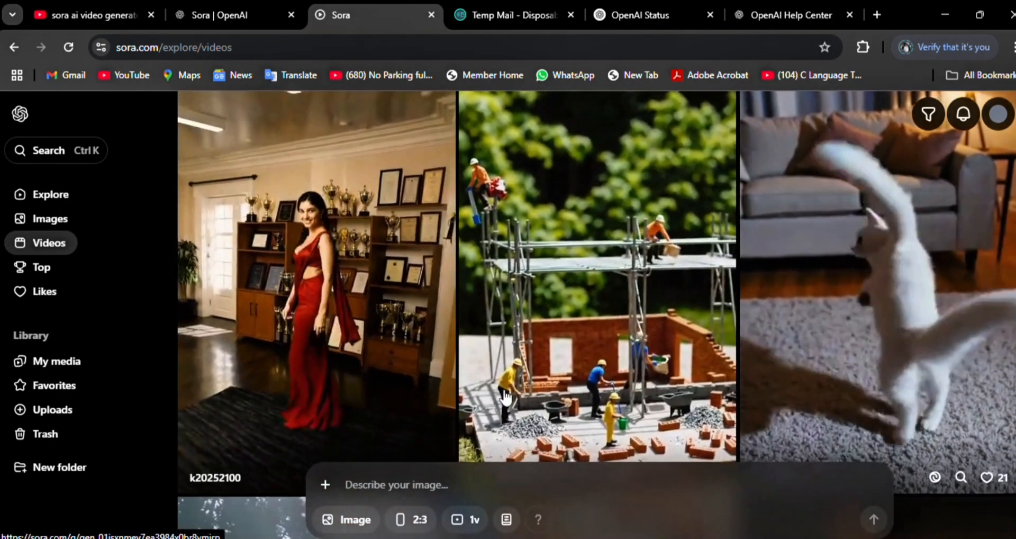
pyautogui.scroll(-3)
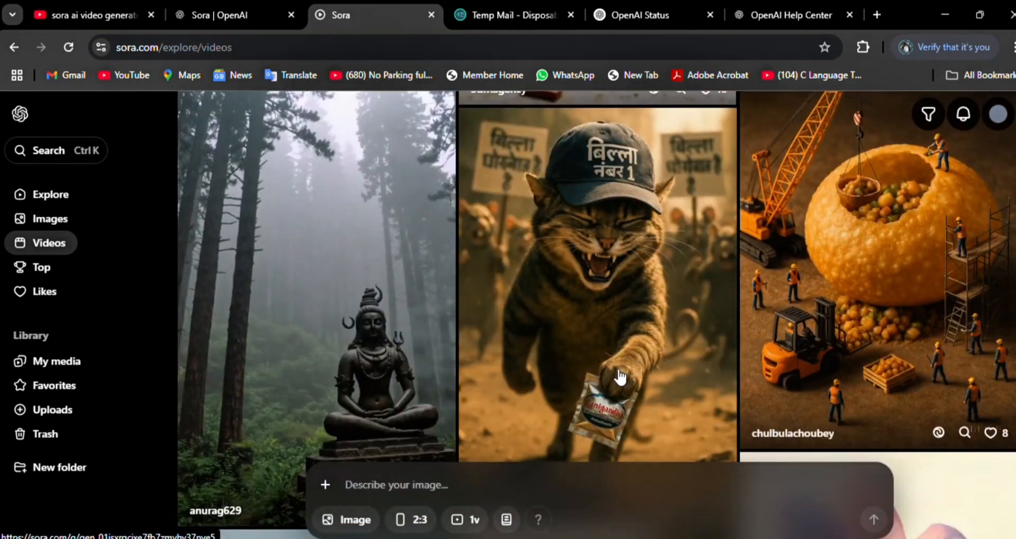
pyautogui.scroll(-3)
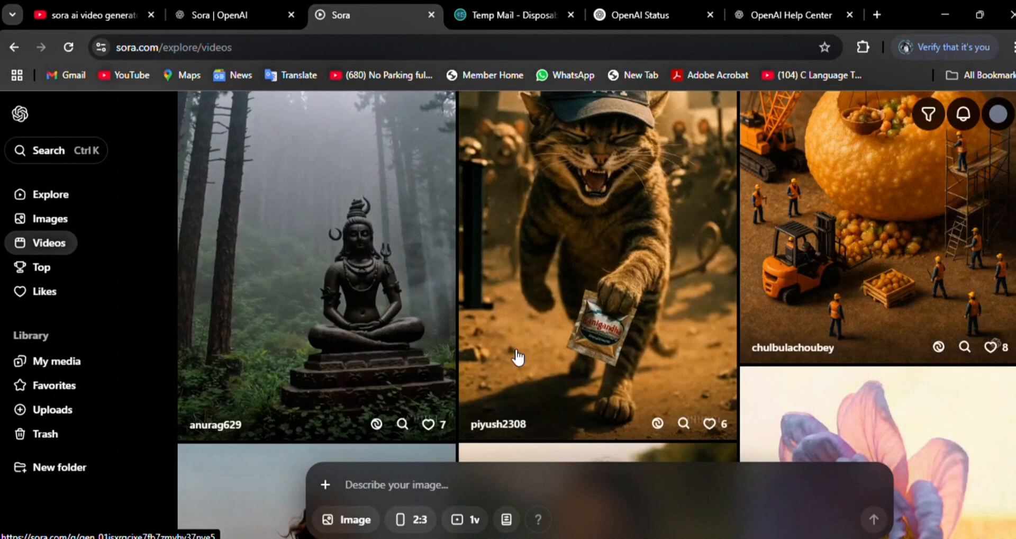
pyautogui.click(790, 14)
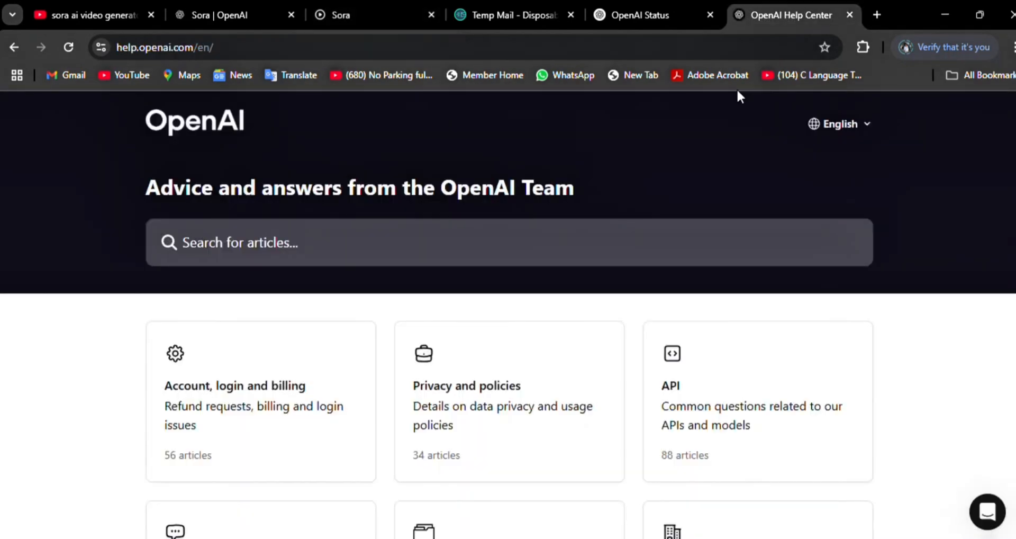
# - Reach the Sora article collection on the Help Center home and launch the support chat
pyautogui.scroll(-3)
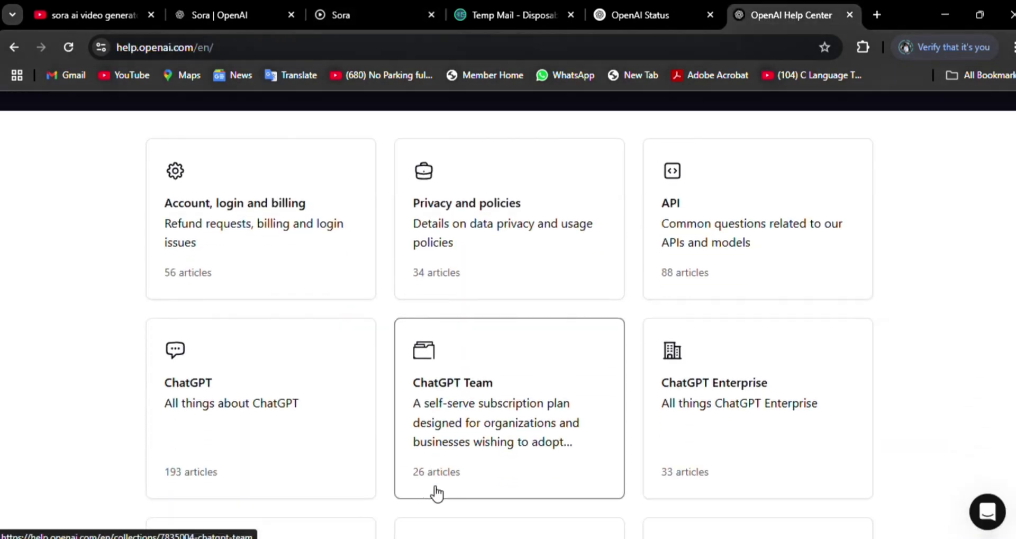
pyautogui.scroll(-3)
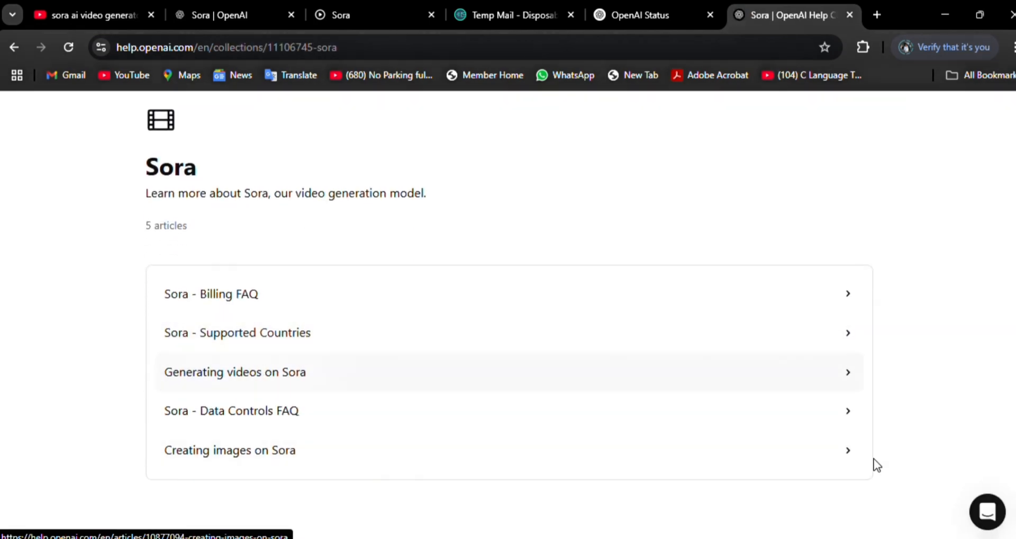
pyautogui.click(988, 511)
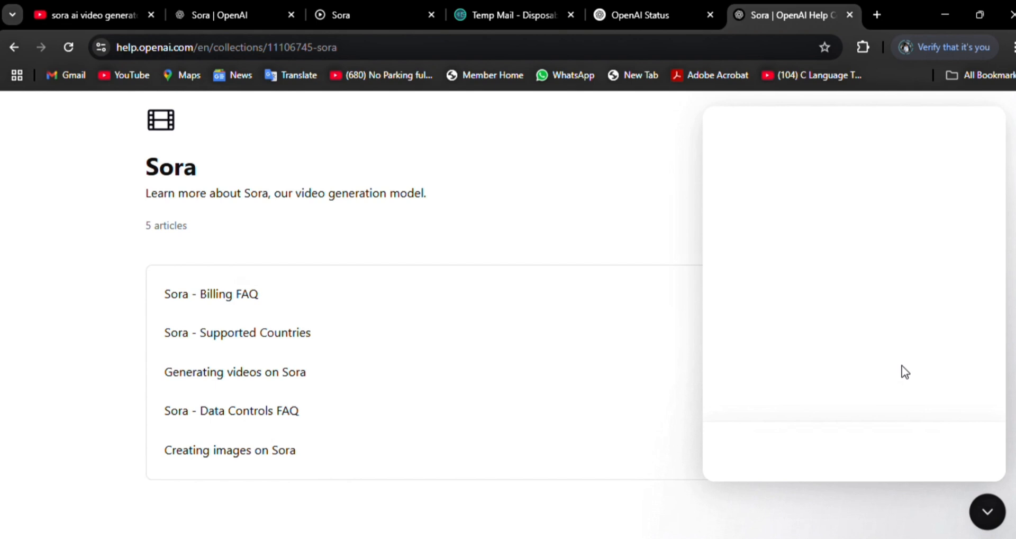
# - Start a new question with the Fin support assistant from Messages, then return to the message list
pyautogui.click(853, 452)
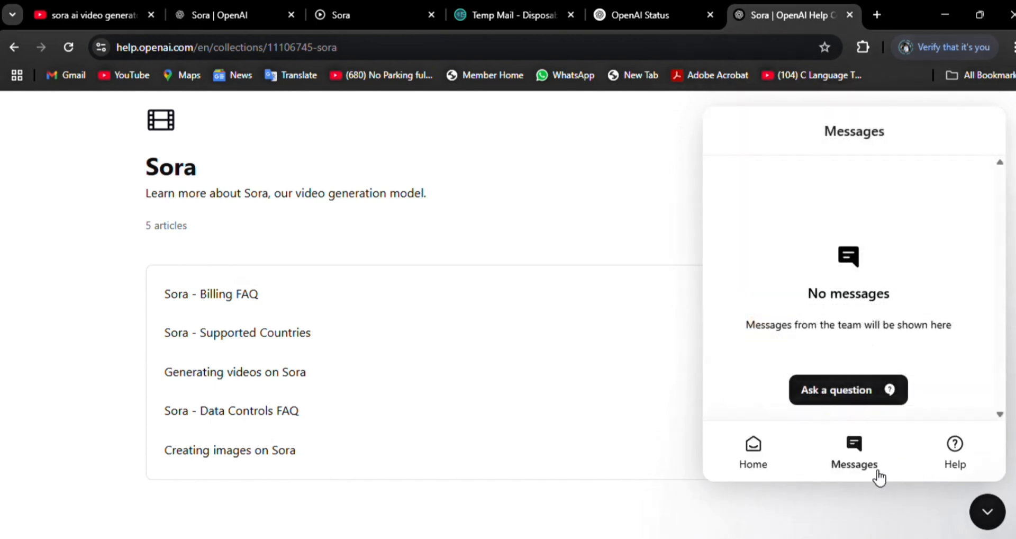
pyautogui.click(848, 389)
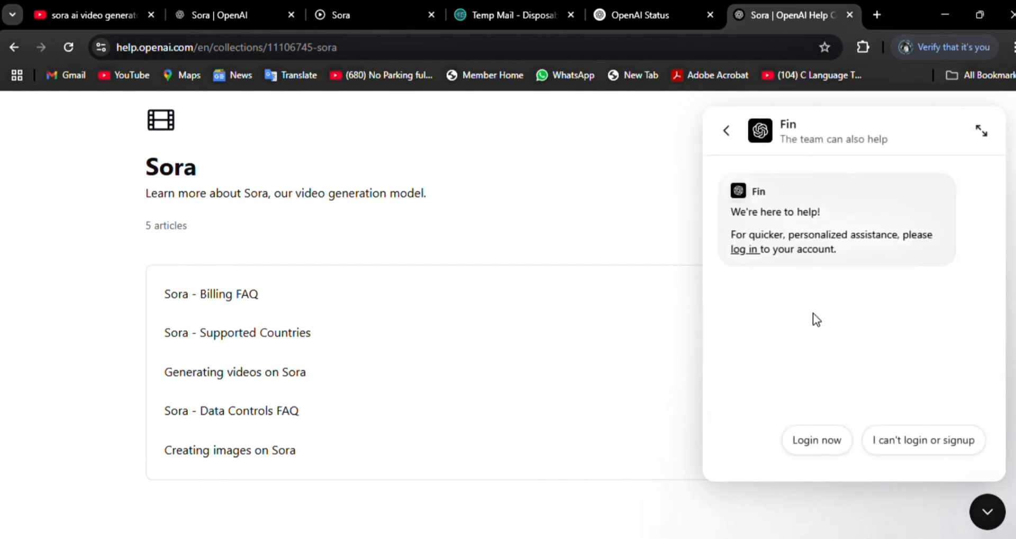
pyautogui.moveTo(867, 350)
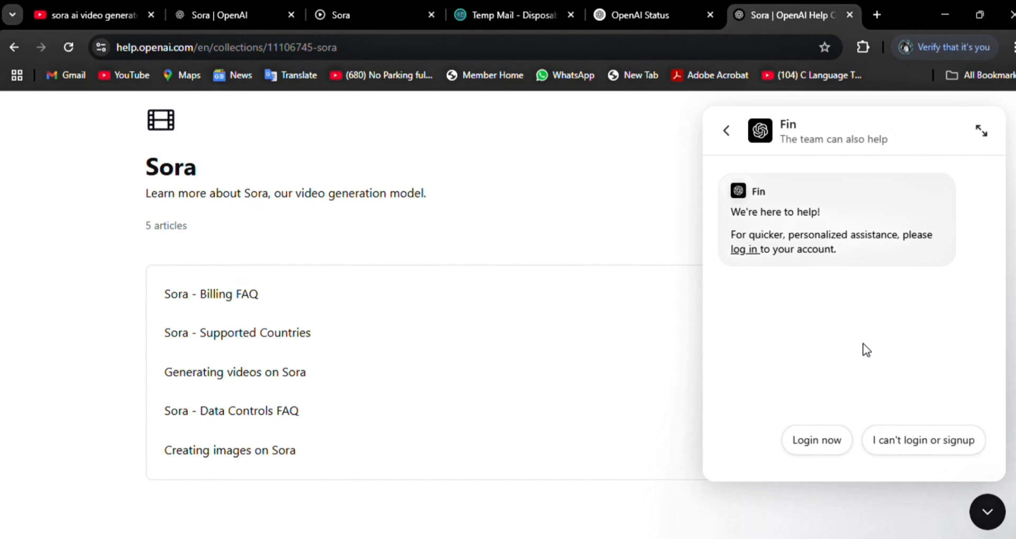
pyautogui.scroll(3)
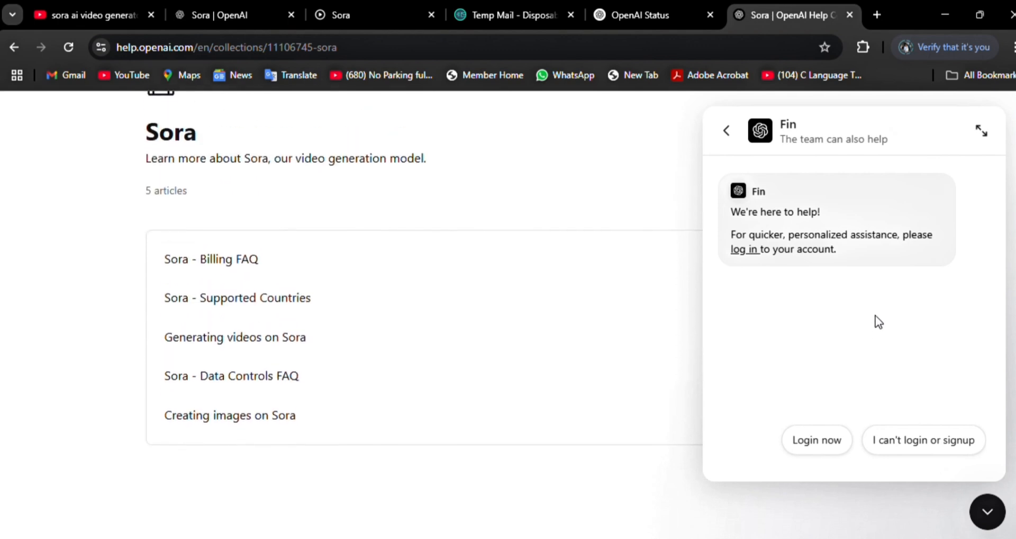
pyautogui.scroll(-3)
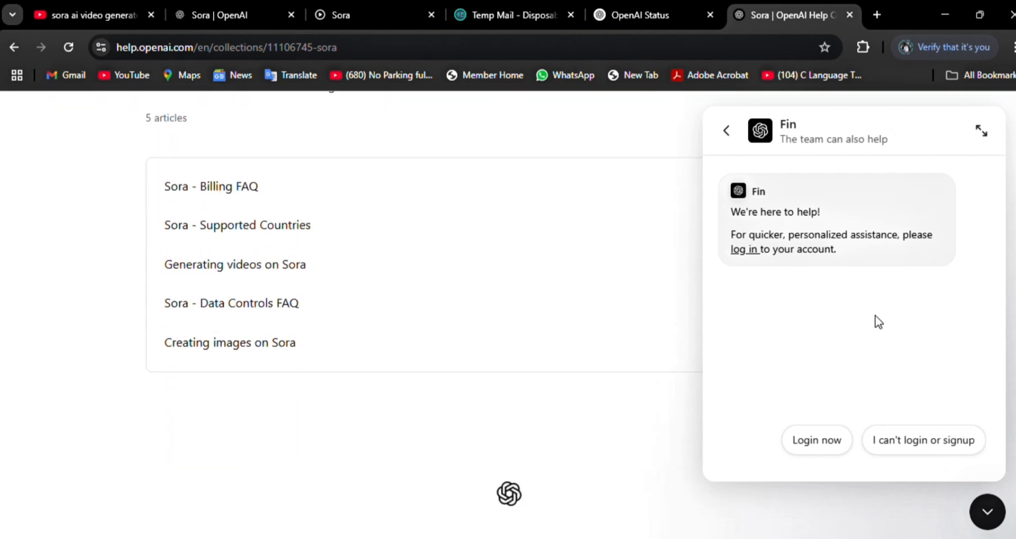
pyautogui.scroll(-3)
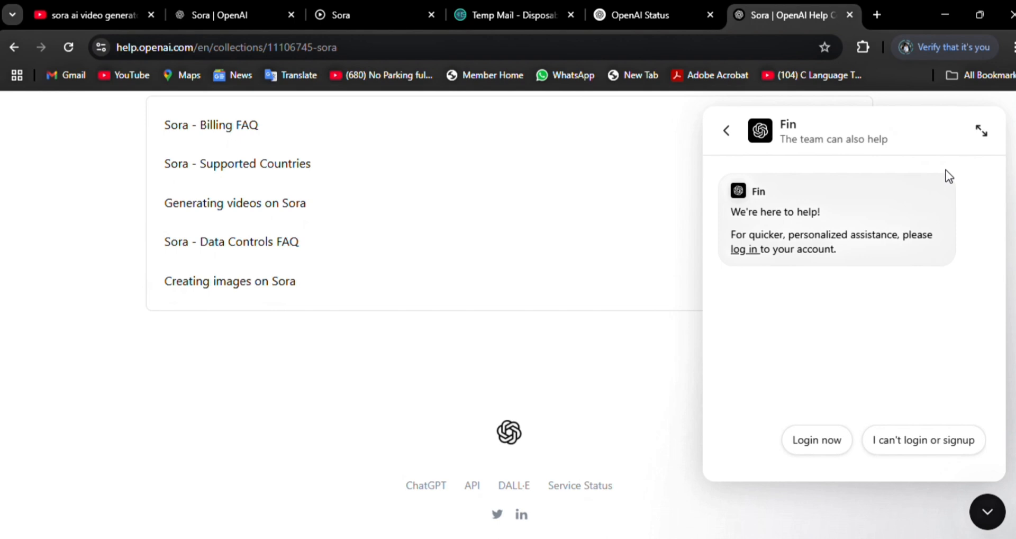
pyautogui.click(853, 452)
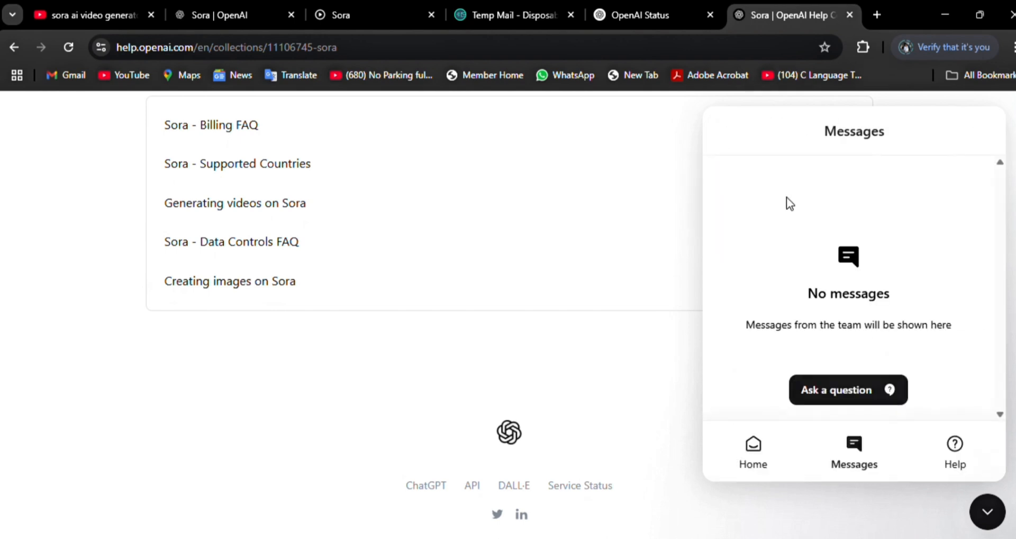
# - View the 'Creating images on Sora' article, then return to the Sora video feed
pyautogui.click(230, 280)
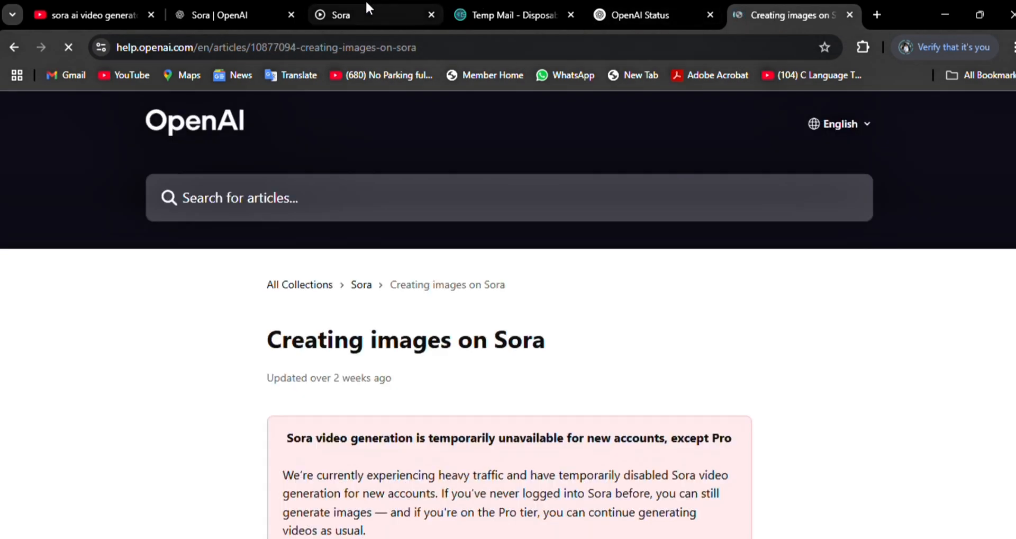
pyautogui.click(341, 14)
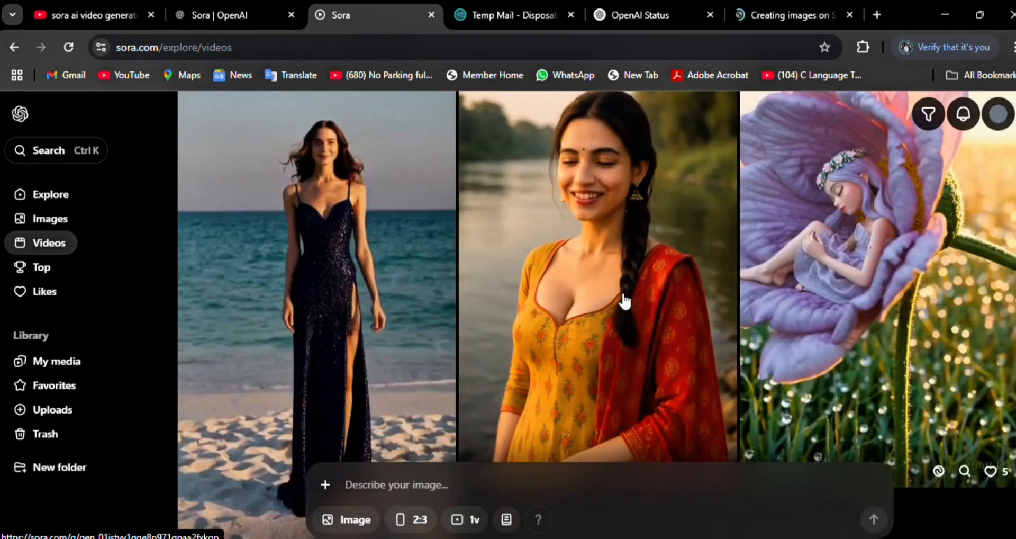
pyautogui.scroll(-3)
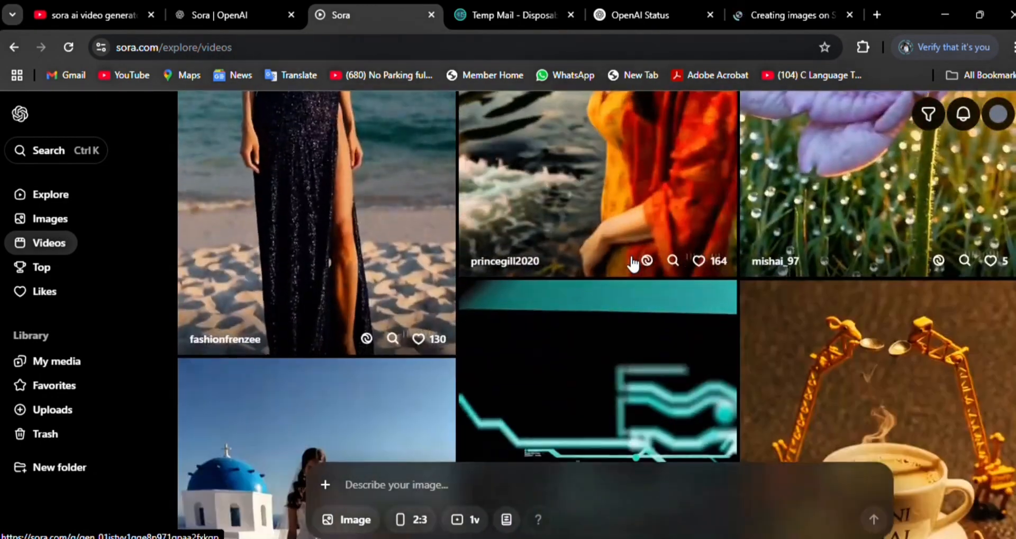
pyautogui.scroll(-3)
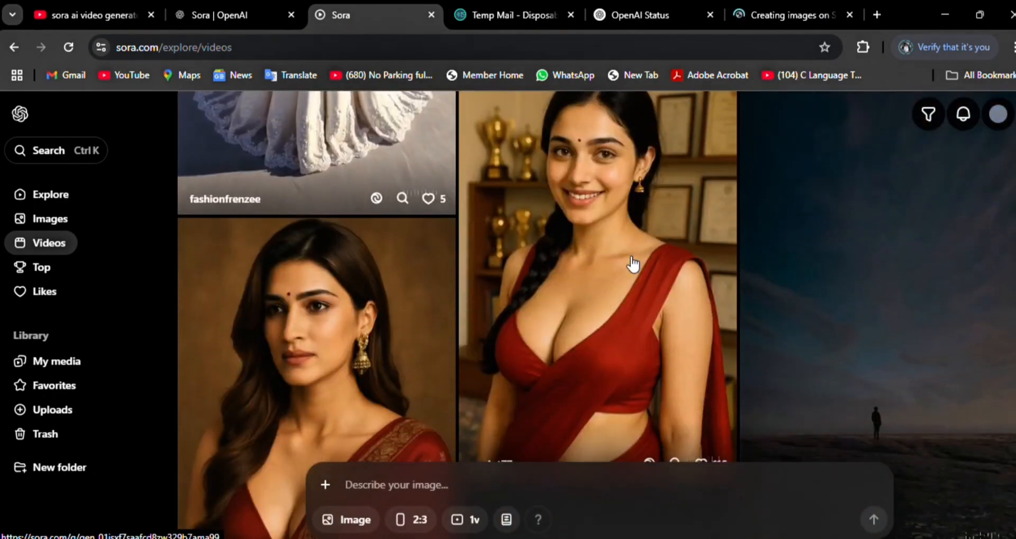
pyautogui.scroll(-3)
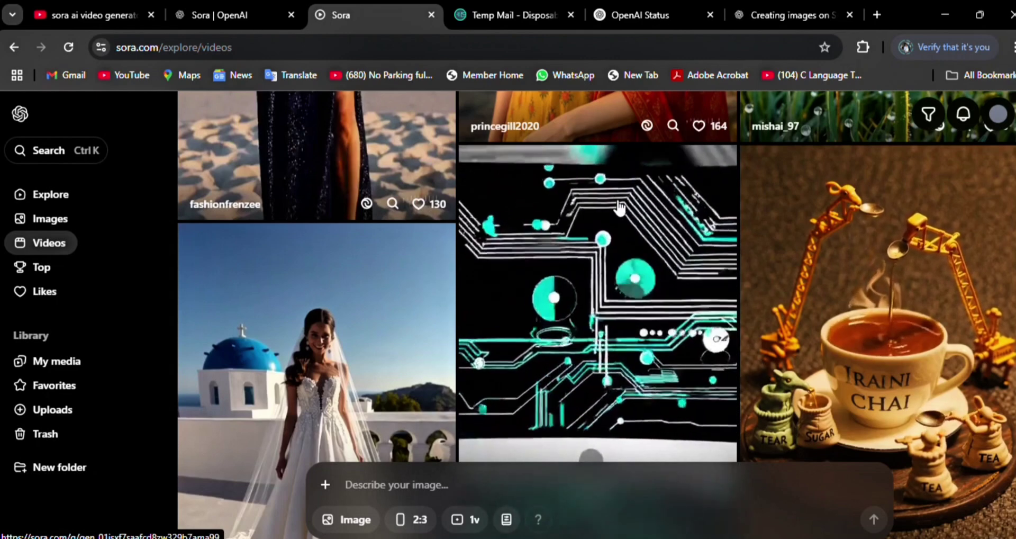
pyautogui.moveTo(467, 34)
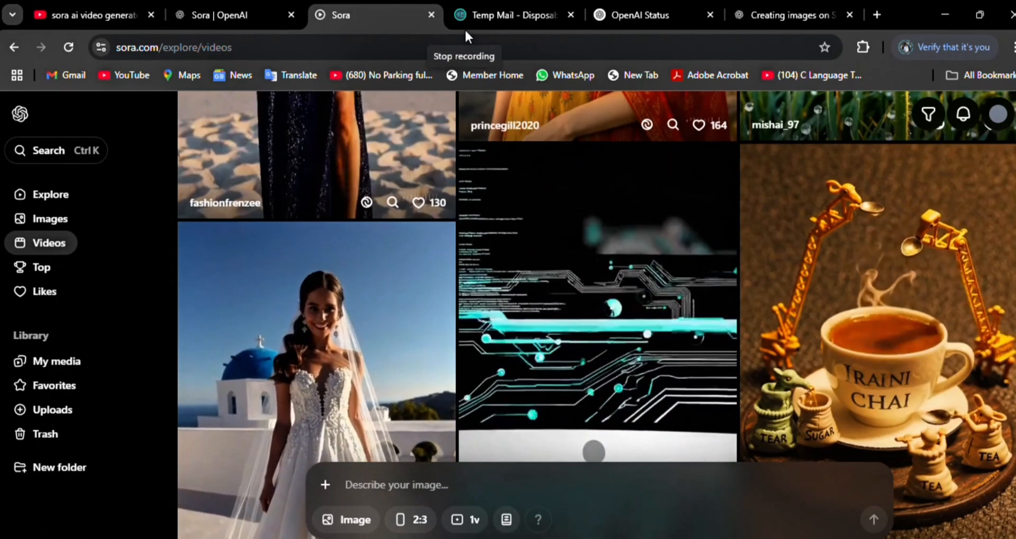